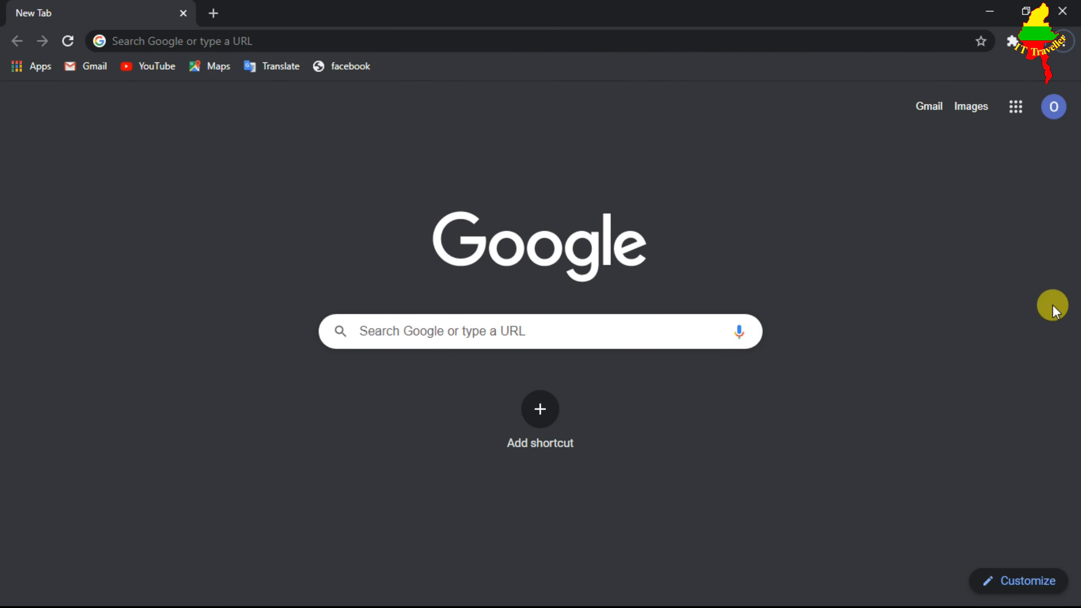
mouse_move(779, 128)
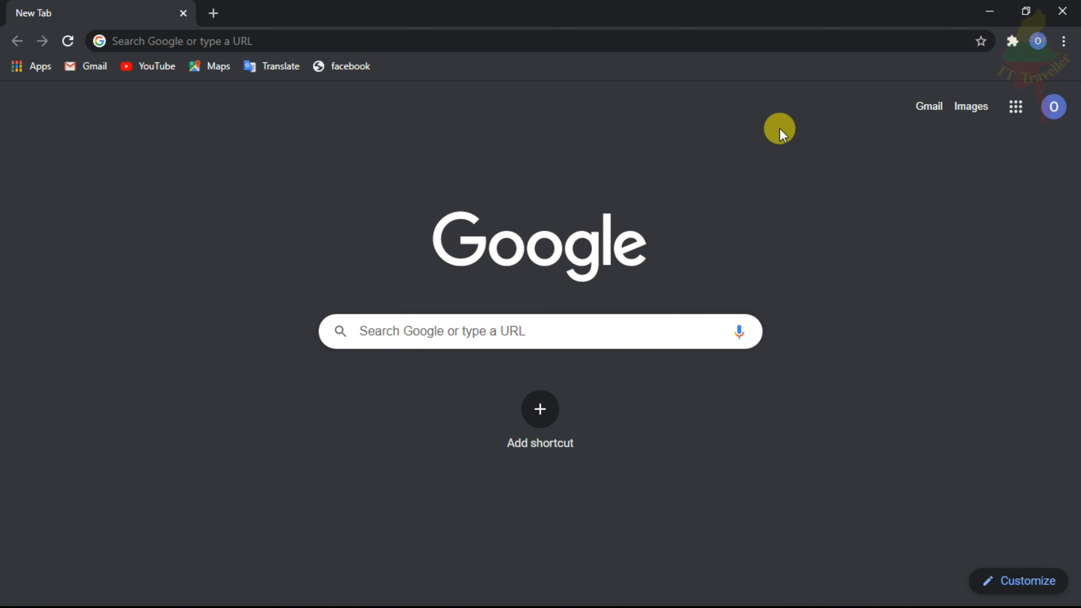
mouse_move(611, 6)
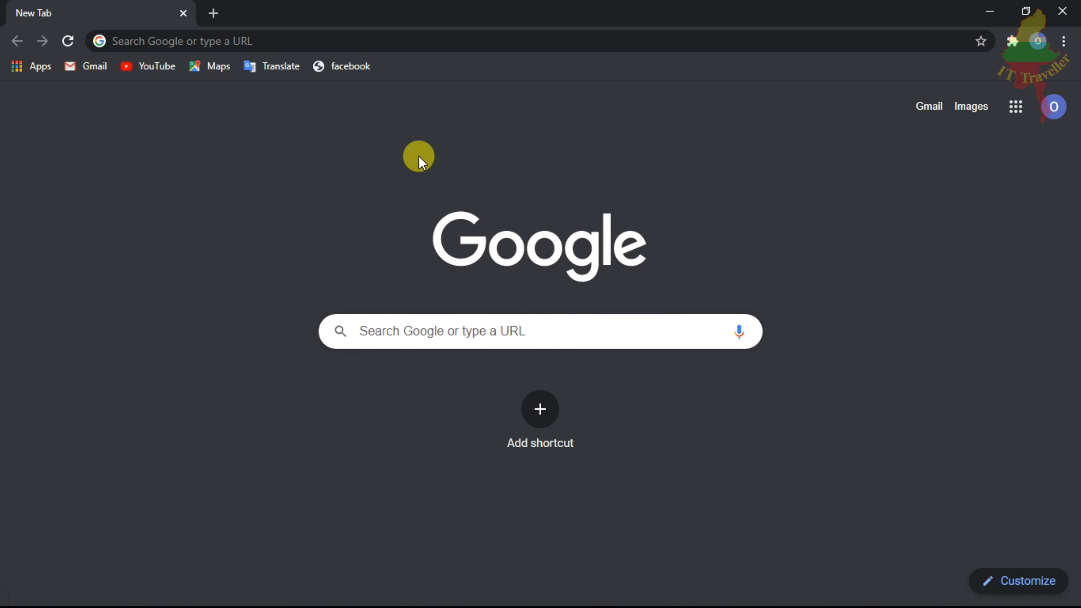
Search Google for 'facebook' and open the 'Facebook - Log In or Sign Up' result
click(540, 331)
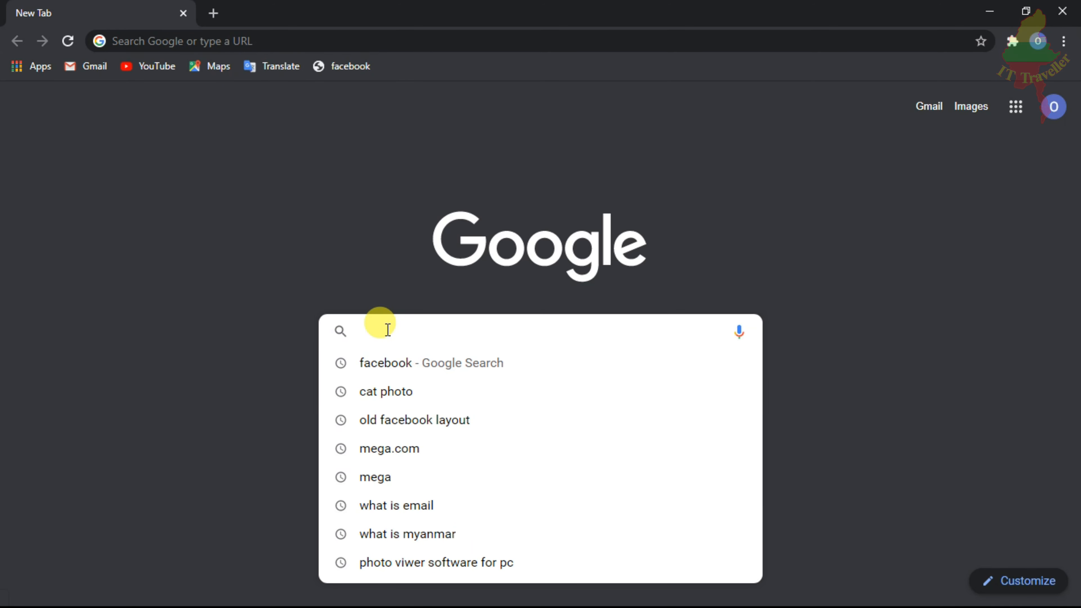
text(facebook)
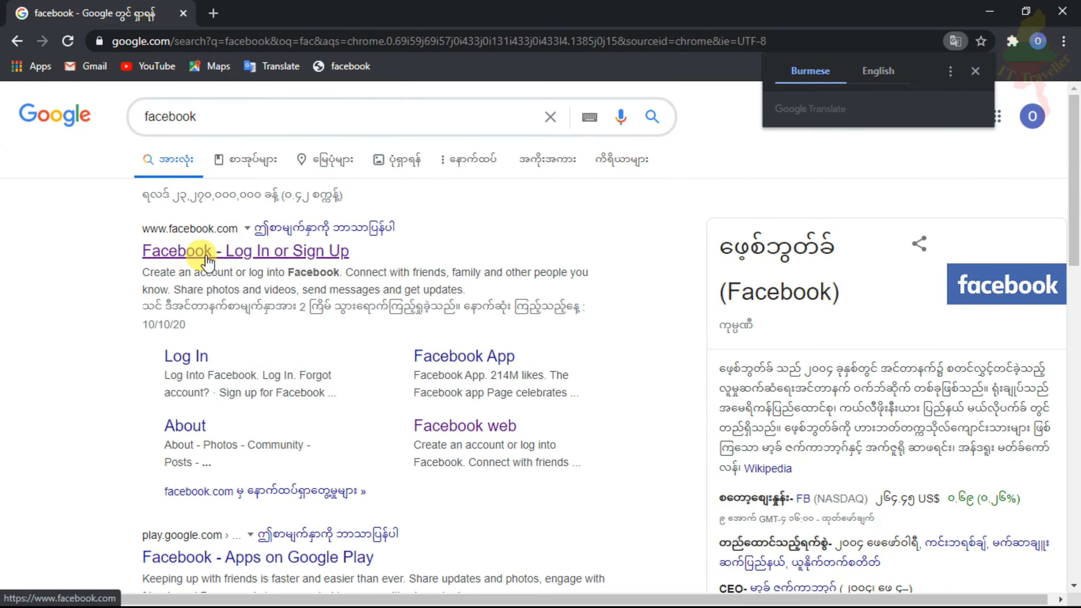
click(276, 249)
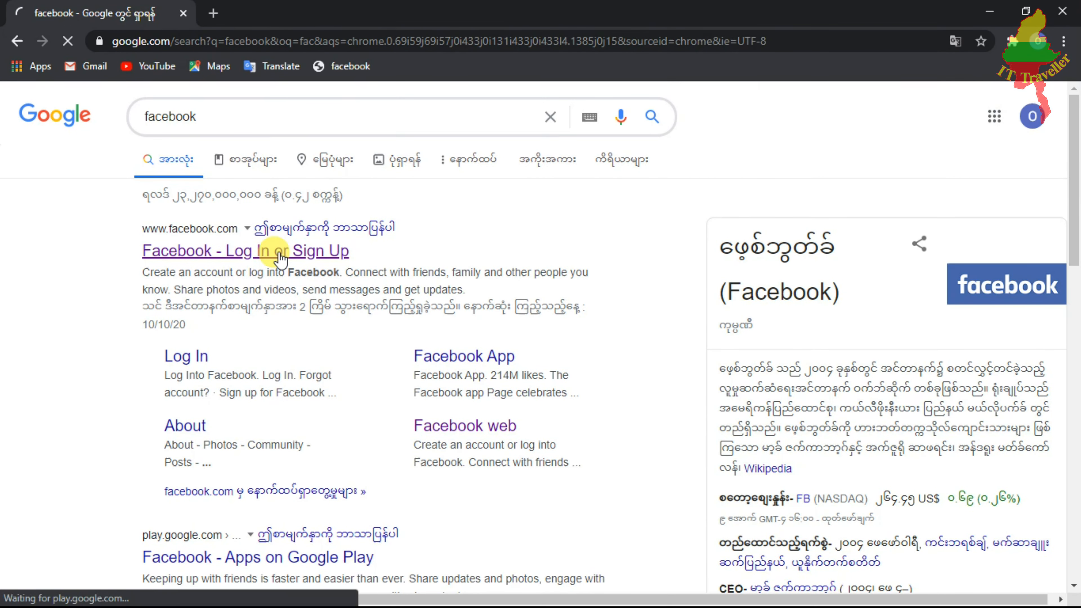
Enter the email and password on Facebook's login page and log in
click(245, 250)
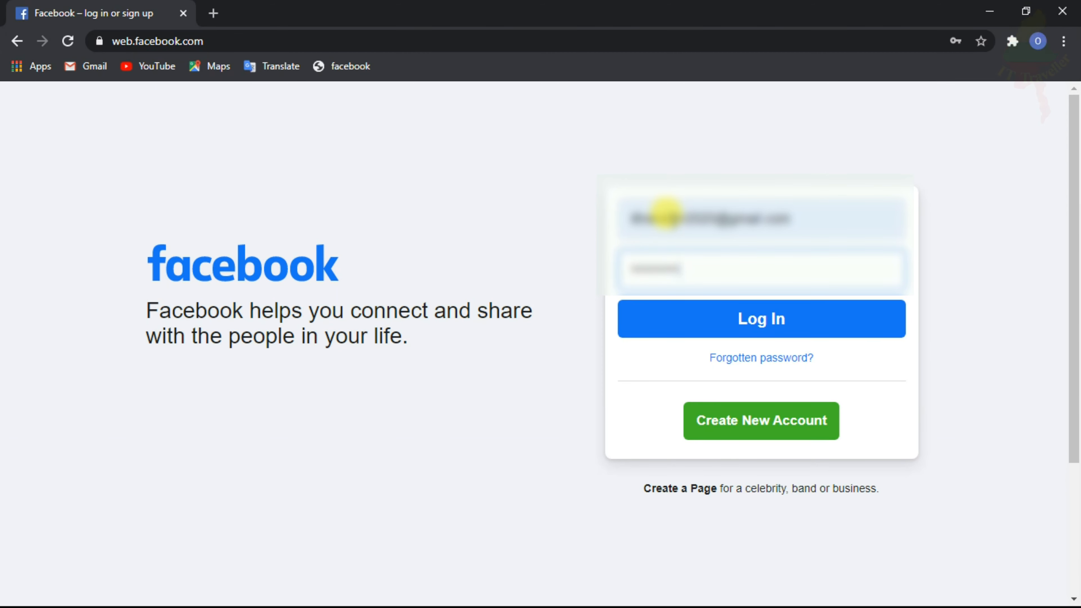
click(761, 319)
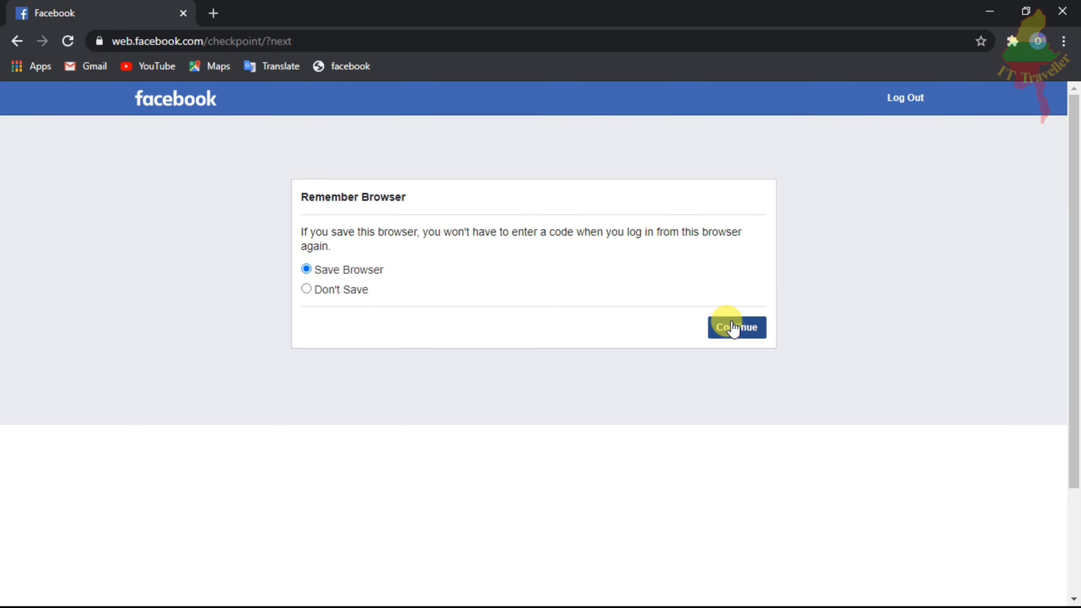
Continue past Remember Browser into the news feed, check notifications, and start a new tab
click(735, 327)
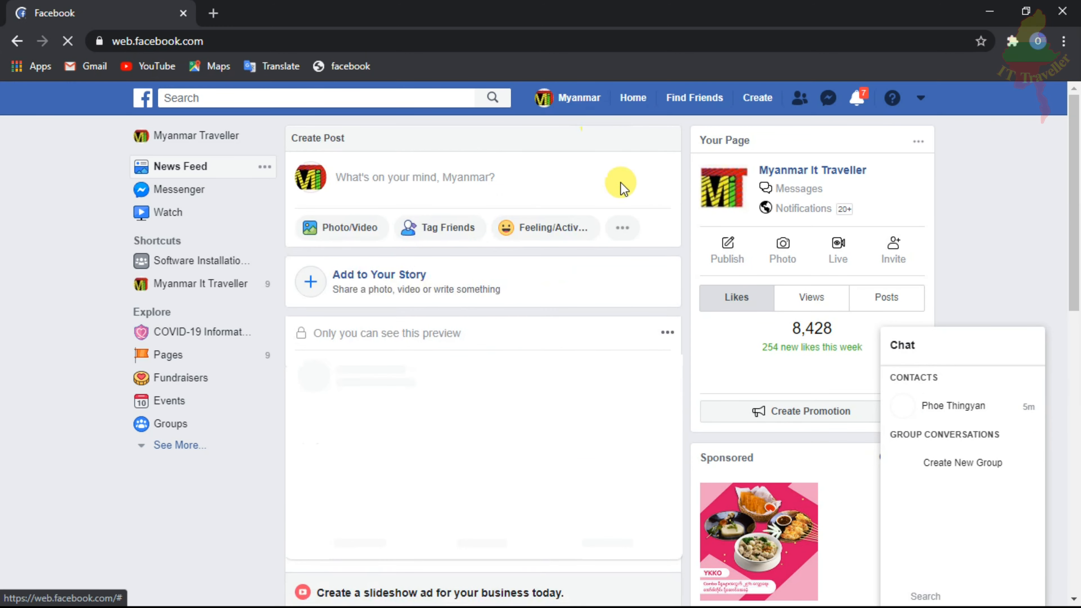
scroll(down, 3)
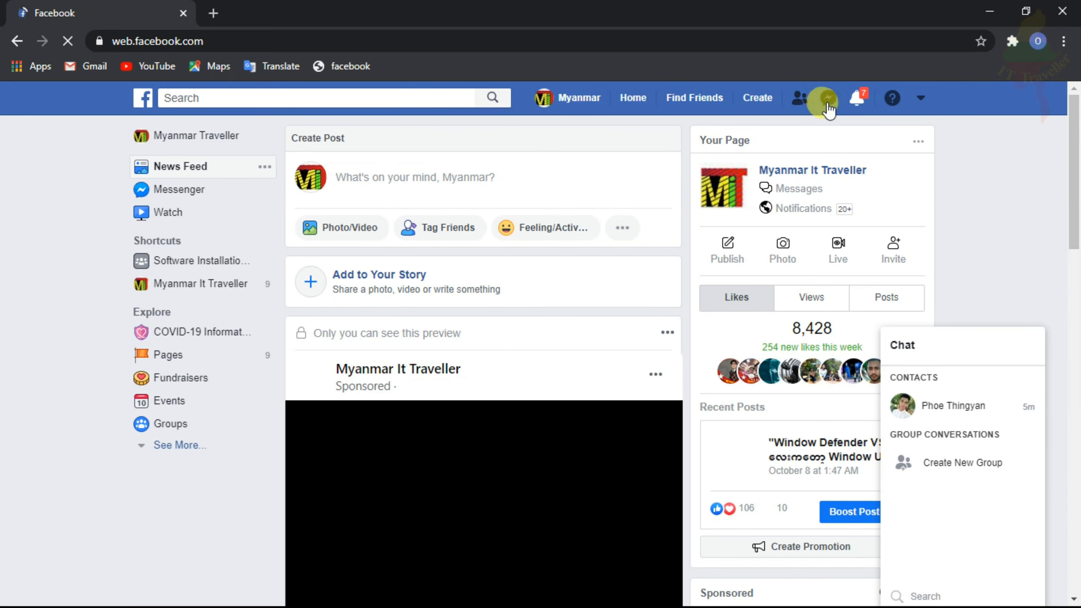
click(826, 97)
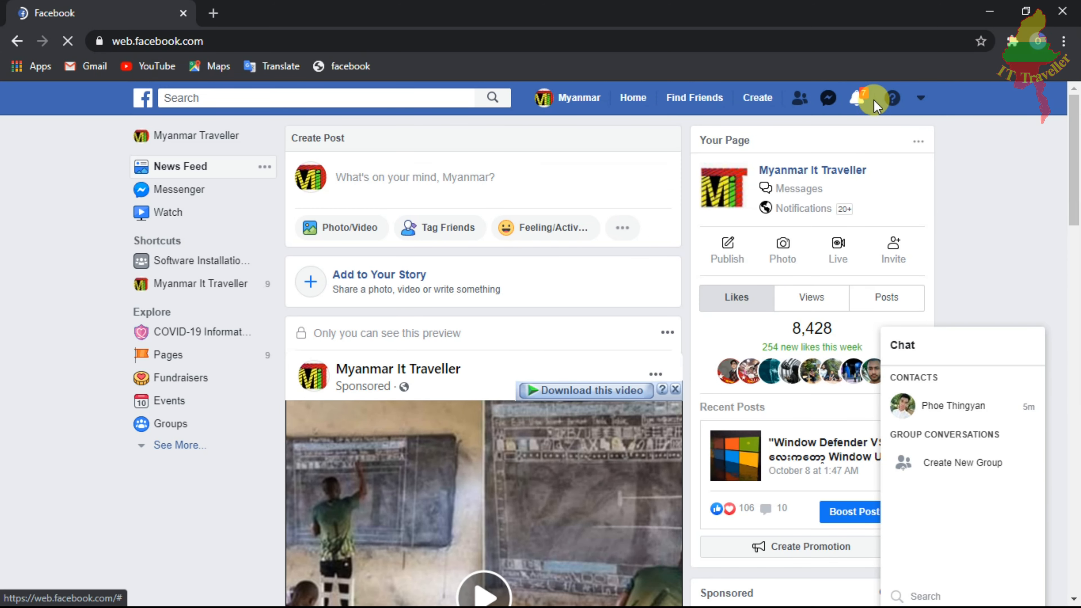
click(857, 97)
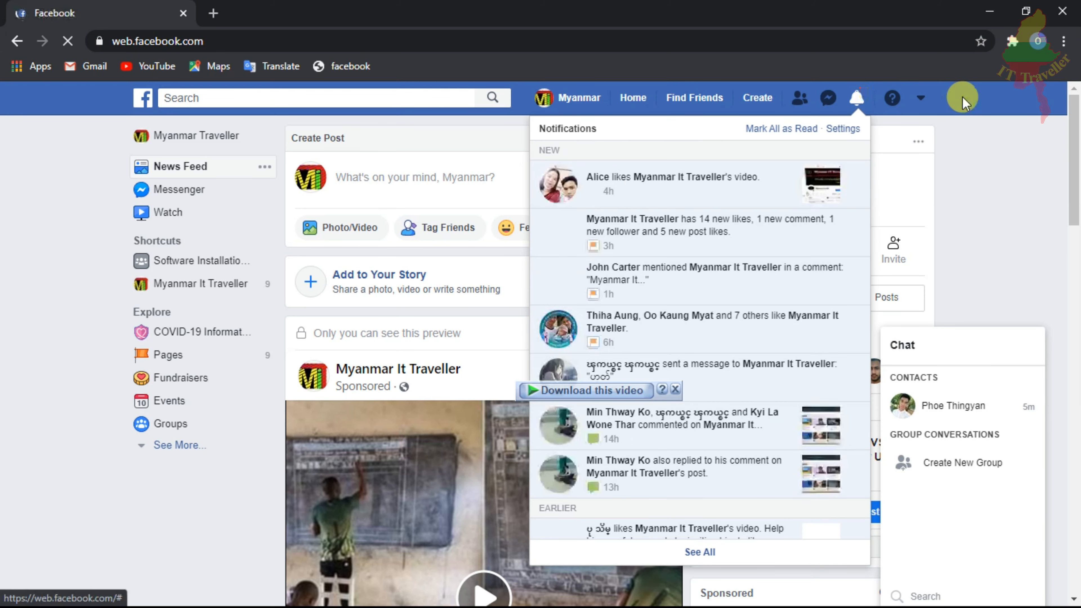
click(856, 98)
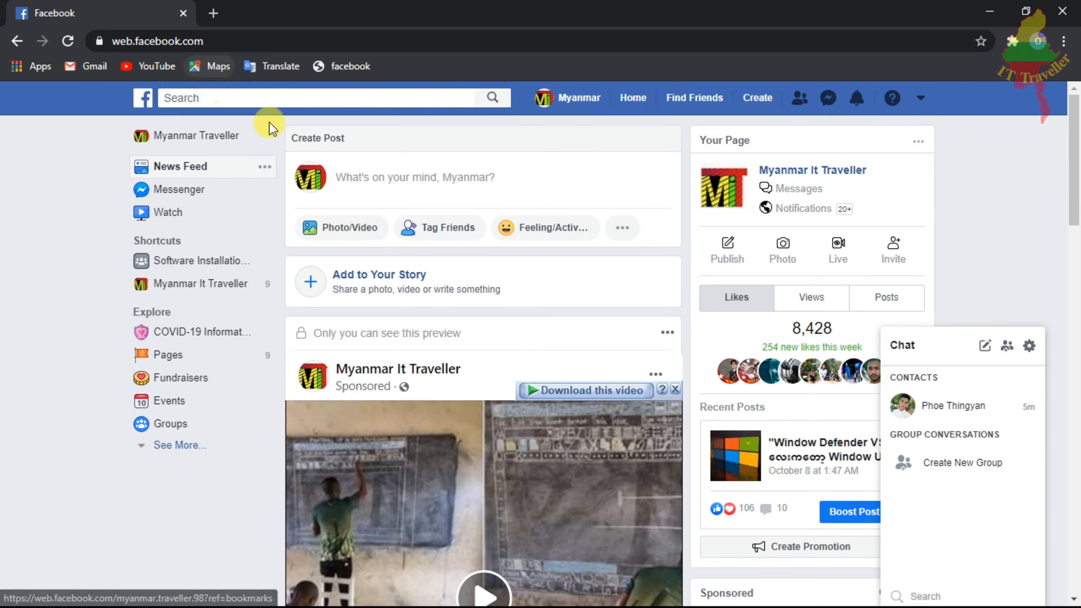
scroll(down, 3)
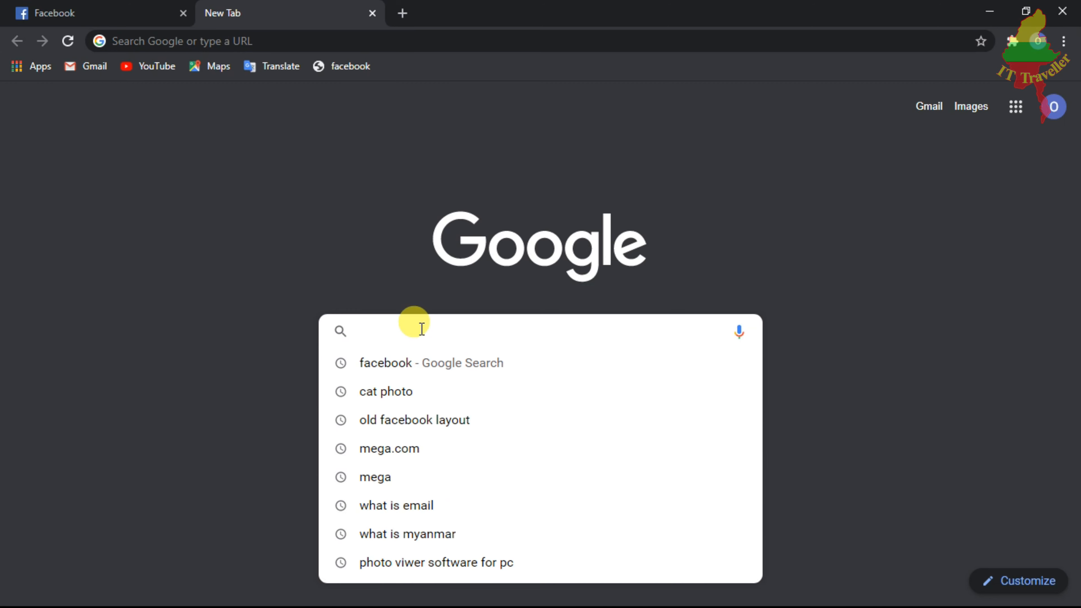
Search Google for 'youtube' in the new tab and open the YouTube result
text(youtube)
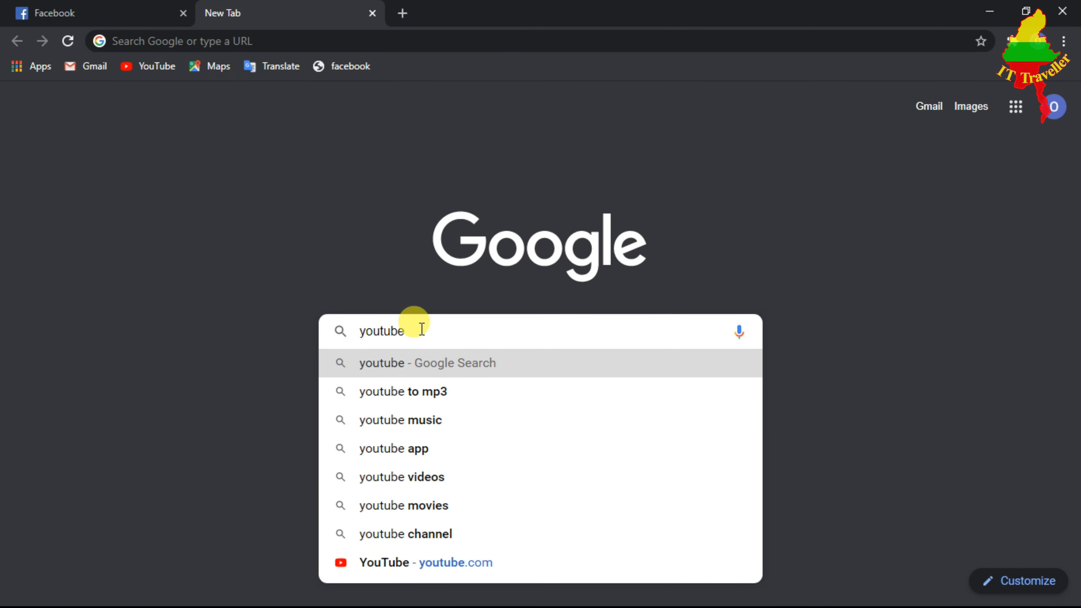
key(Enter)
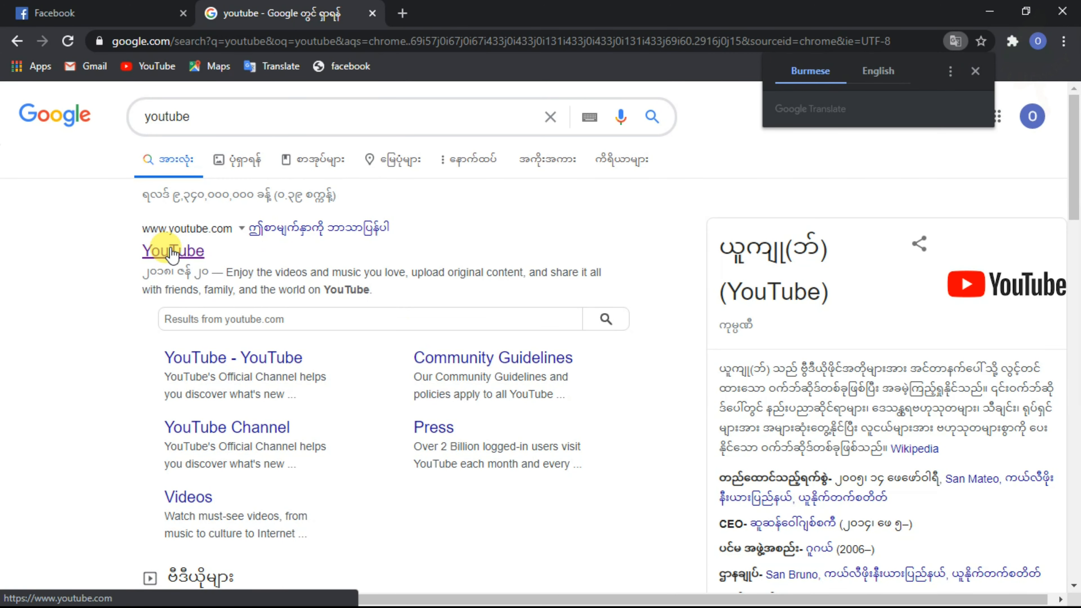
click(172, 250)
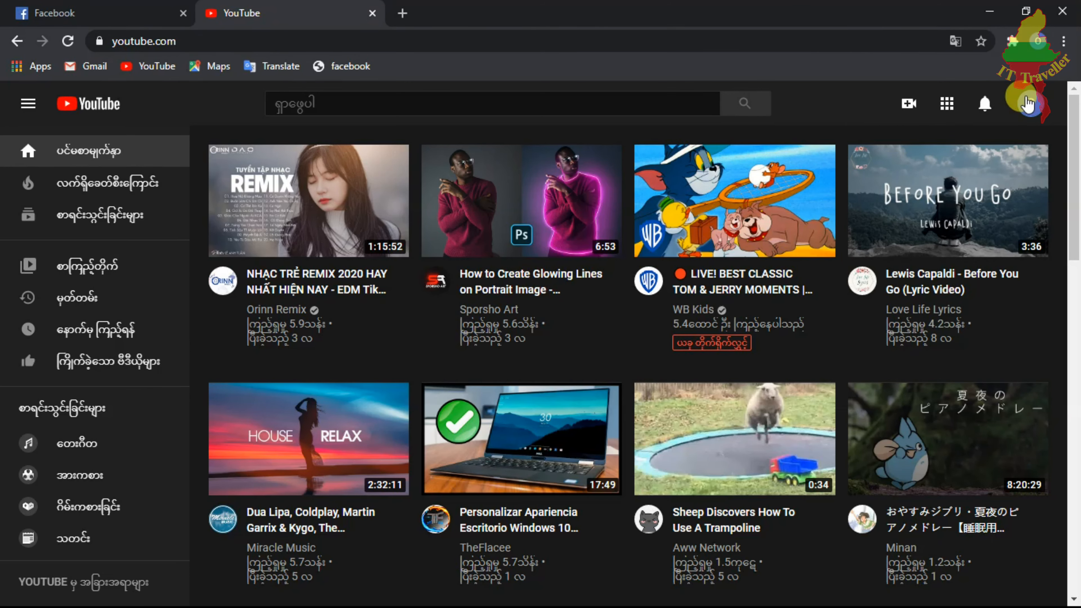
Review YouTube's signed-in accounts under Switch account, then start a third tab
click(1028, 104)
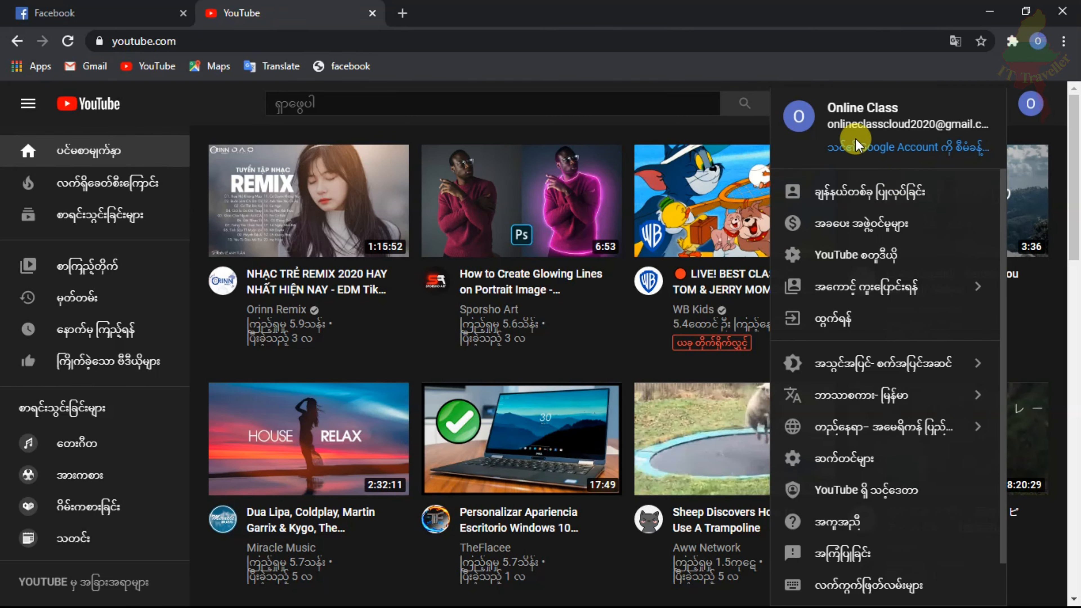
mouse_move(896, 192)
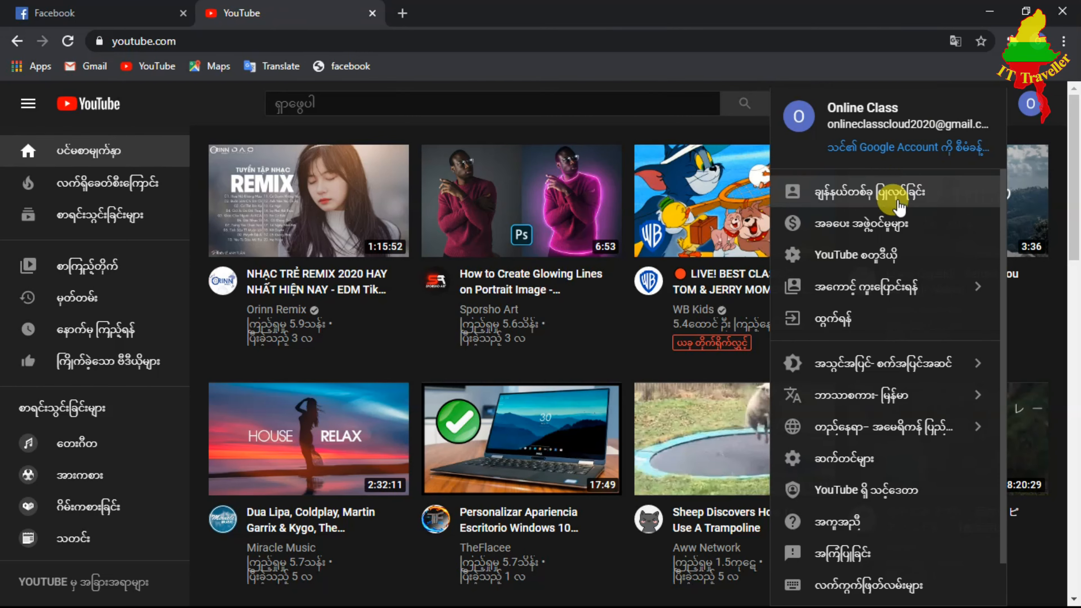
mouse_move(958, 286)
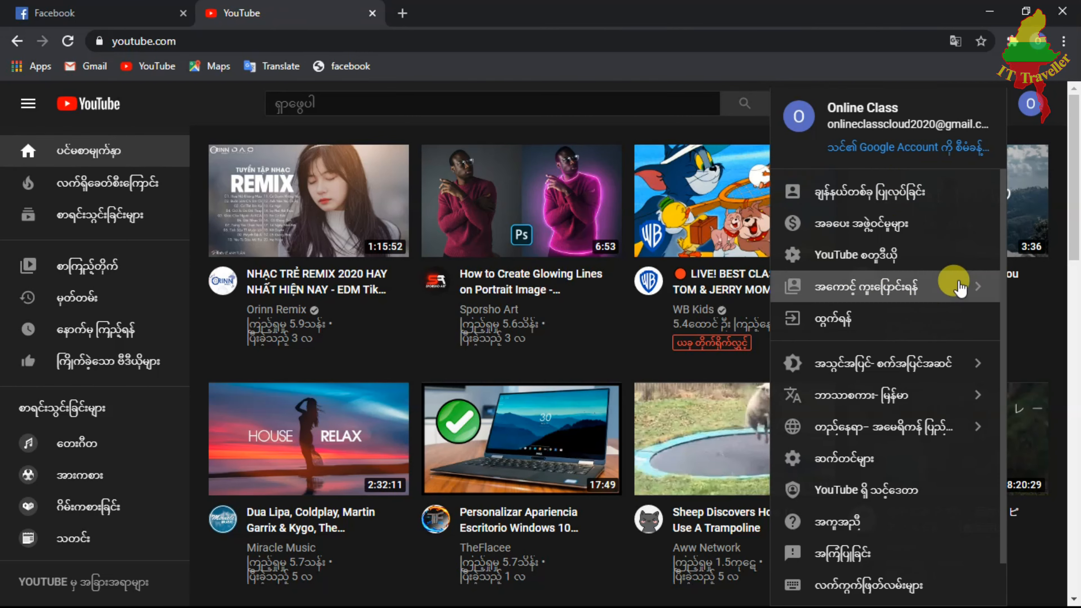
click(869, 285)
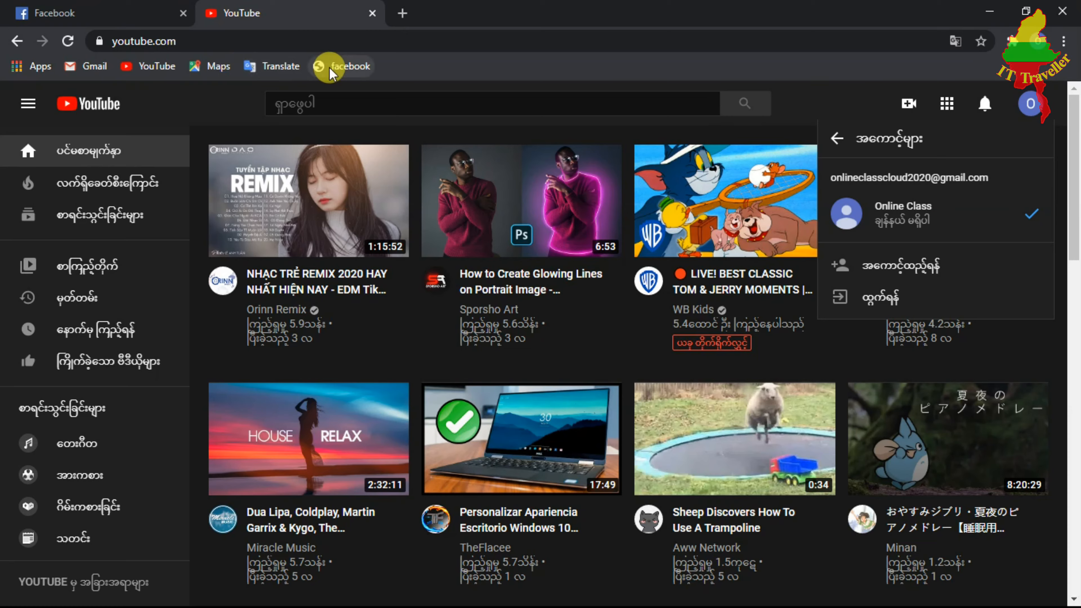
click(96, 13)
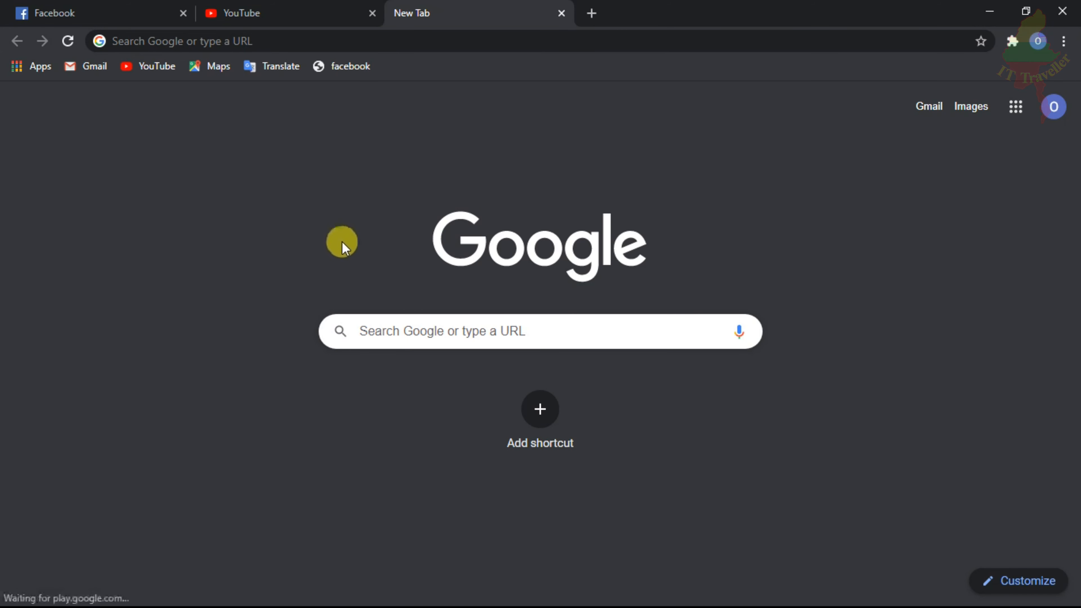
mouse_move(368, 253)
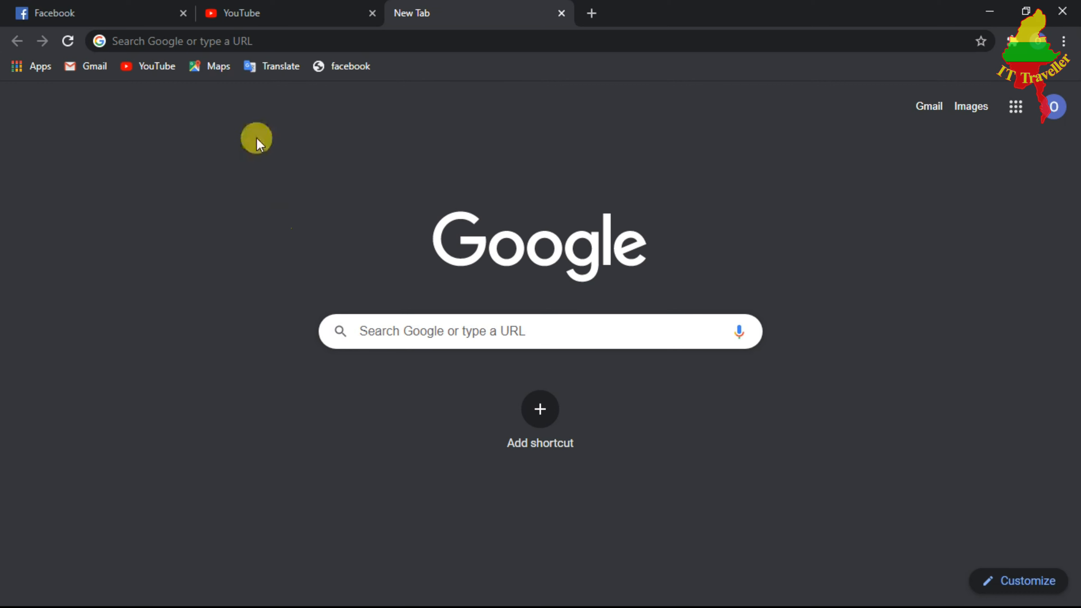
Switch back to the Facebook news feed tab
click(55, 12)
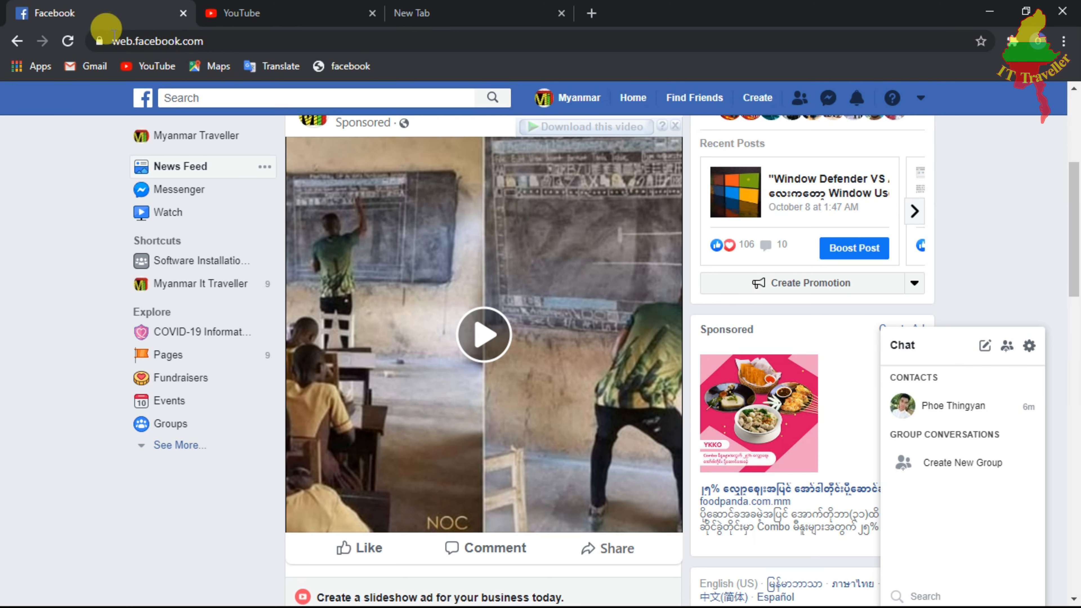
click(155, 41)
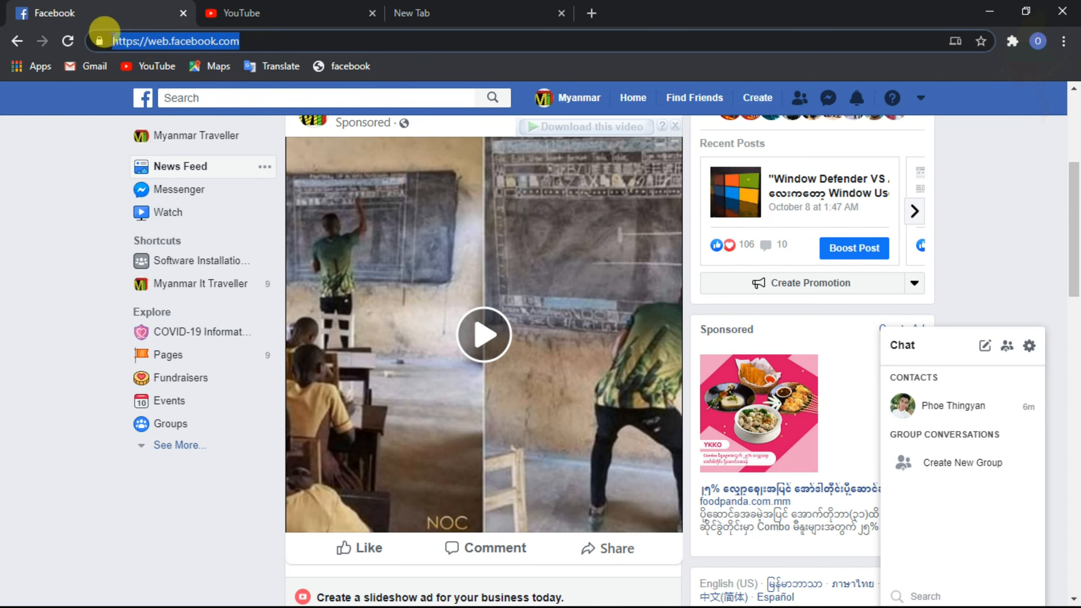
right_click(172, 40)
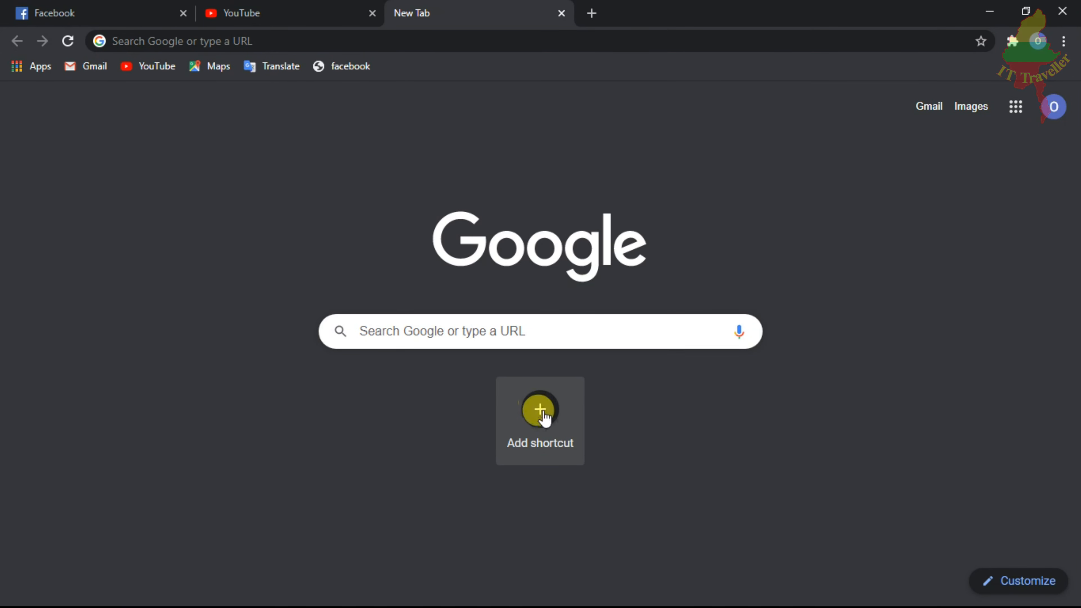
click(539, 408)
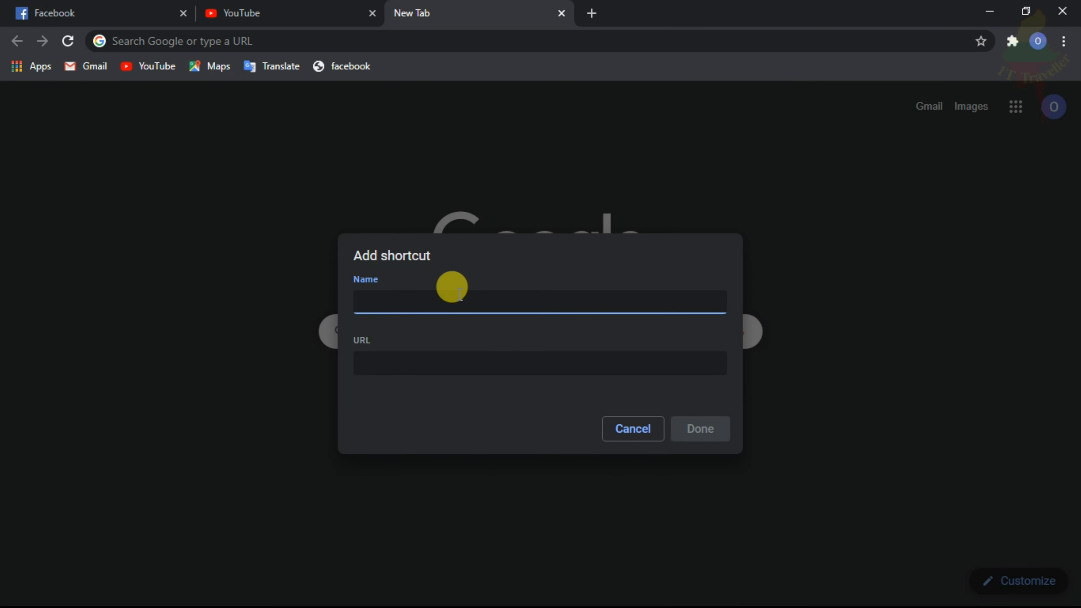
text(Facebook)
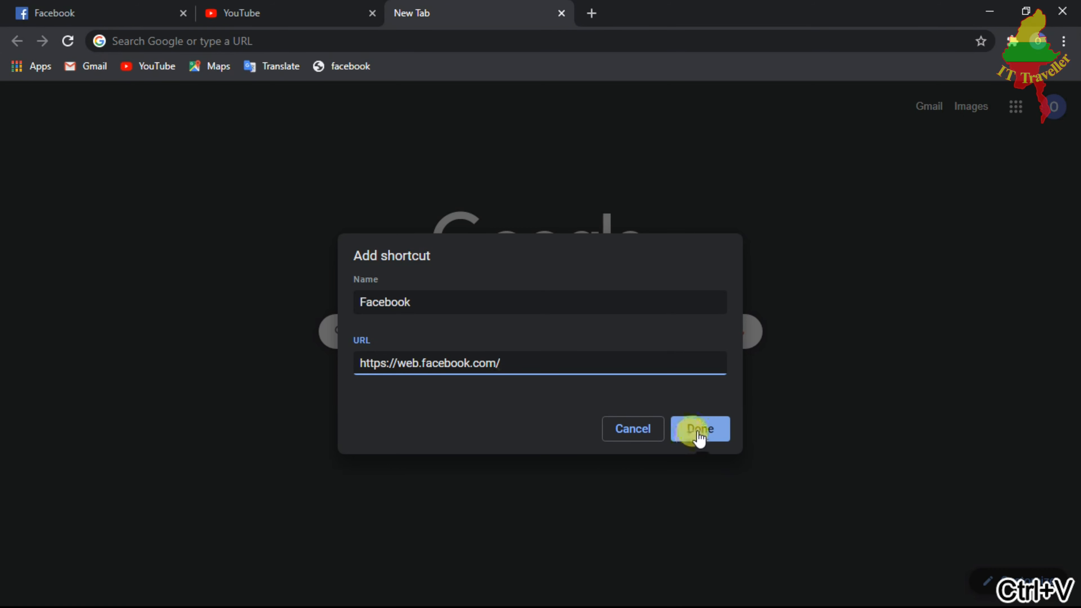
click(699, 428)
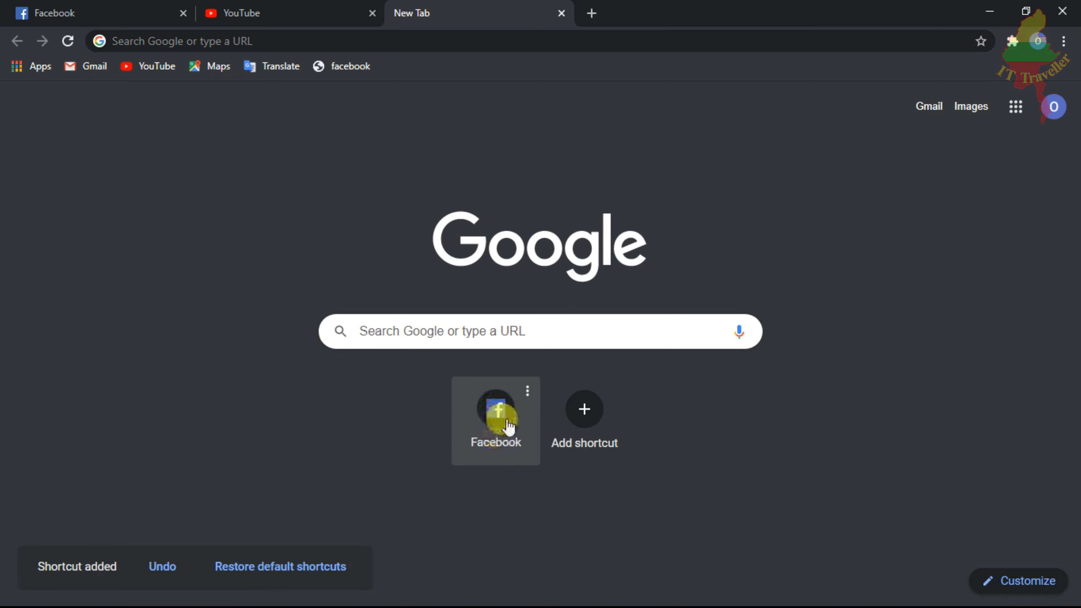
click(495, 409)
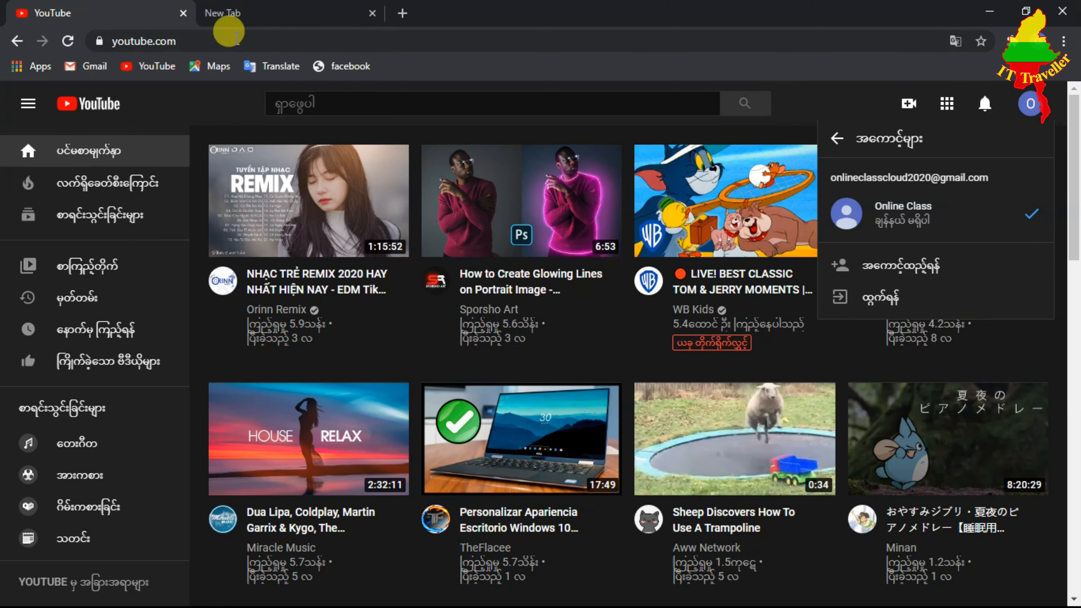
click(137, 41)
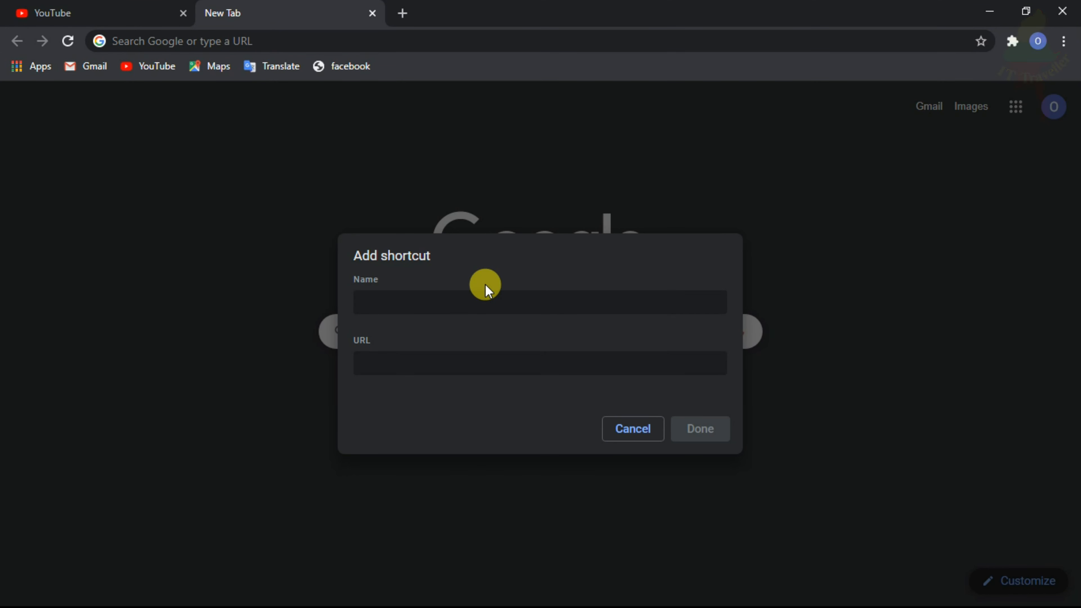
text(https://www.youtube.com/)
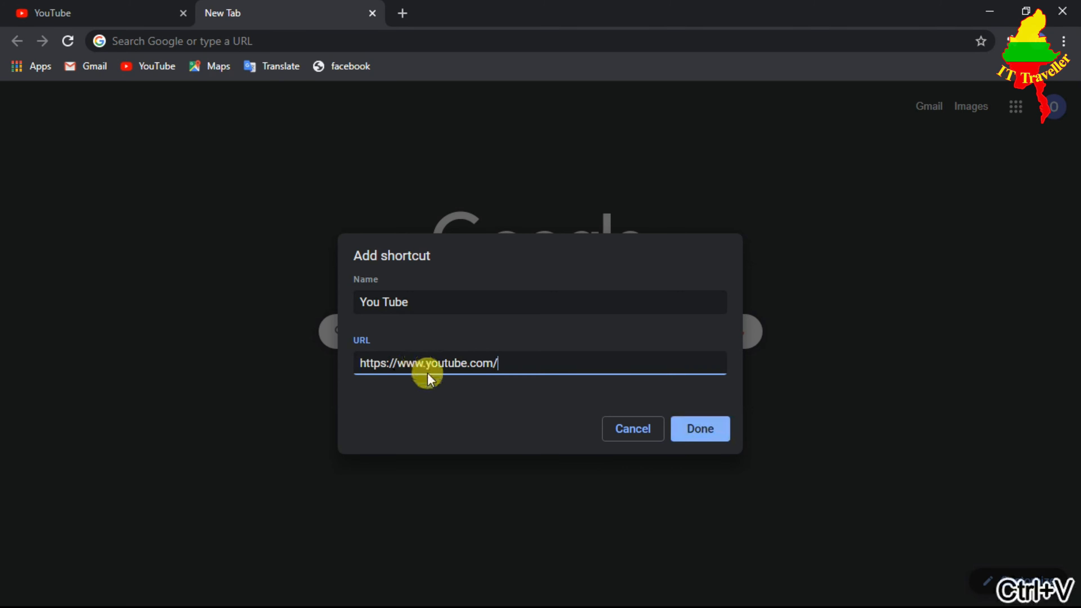
click(698, 428)
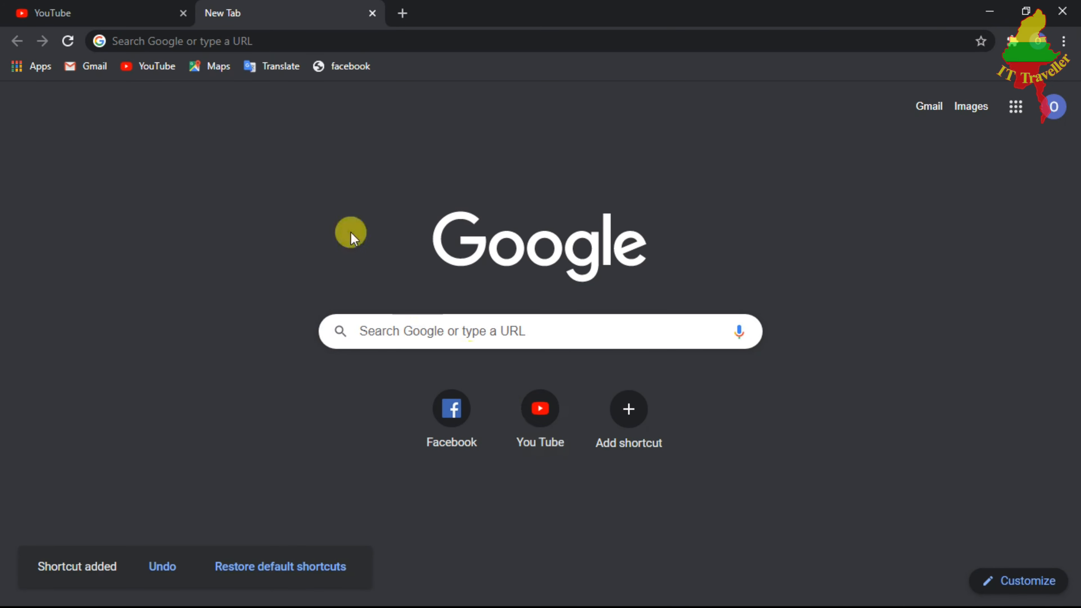
click(49, 13)
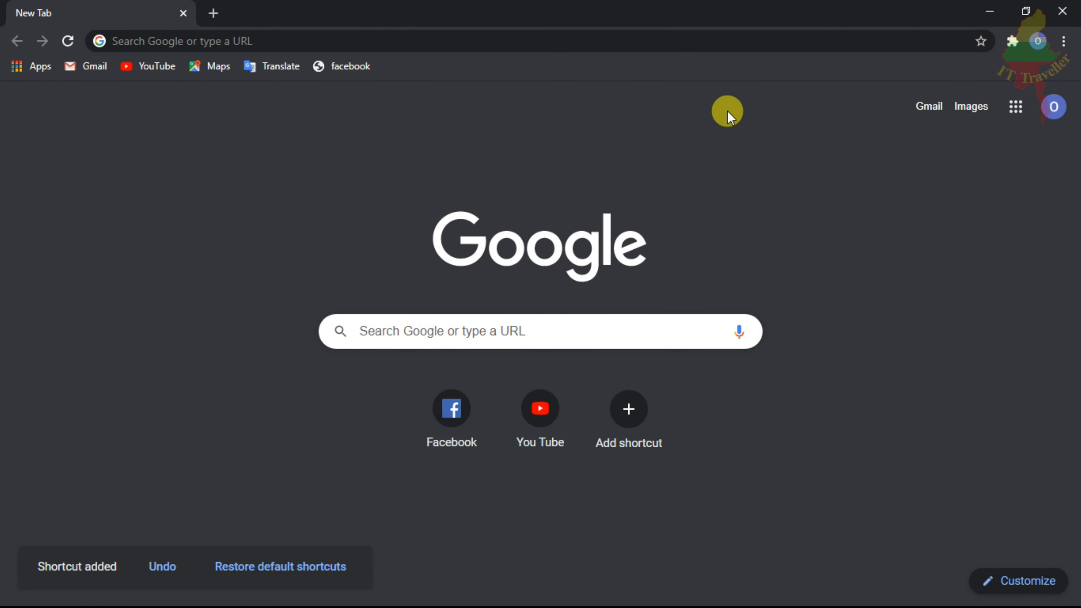
mouse_move(608, 180)
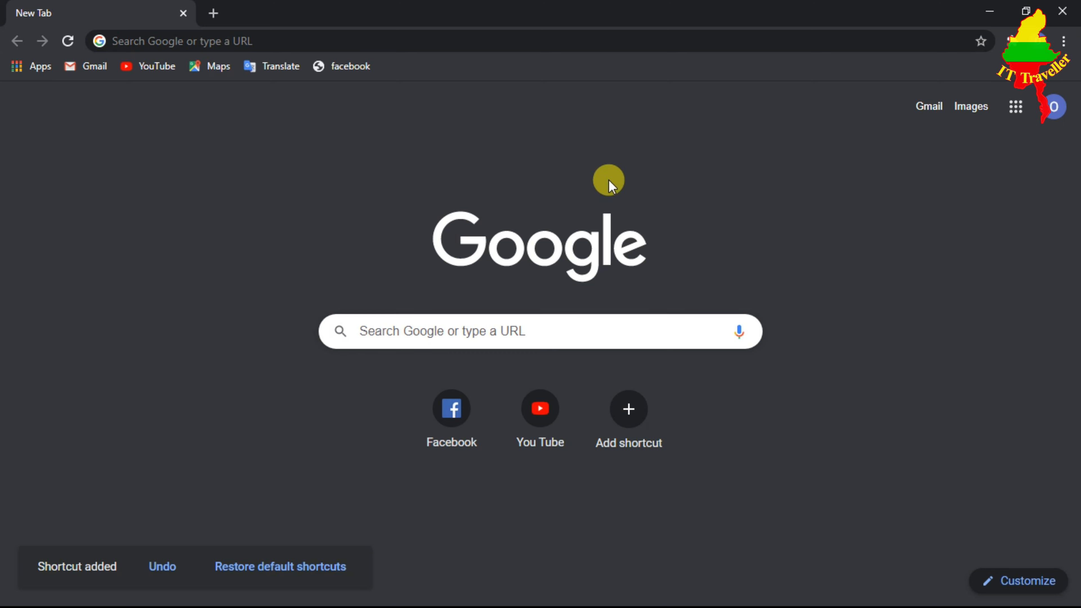
mouse_move(540, 408)
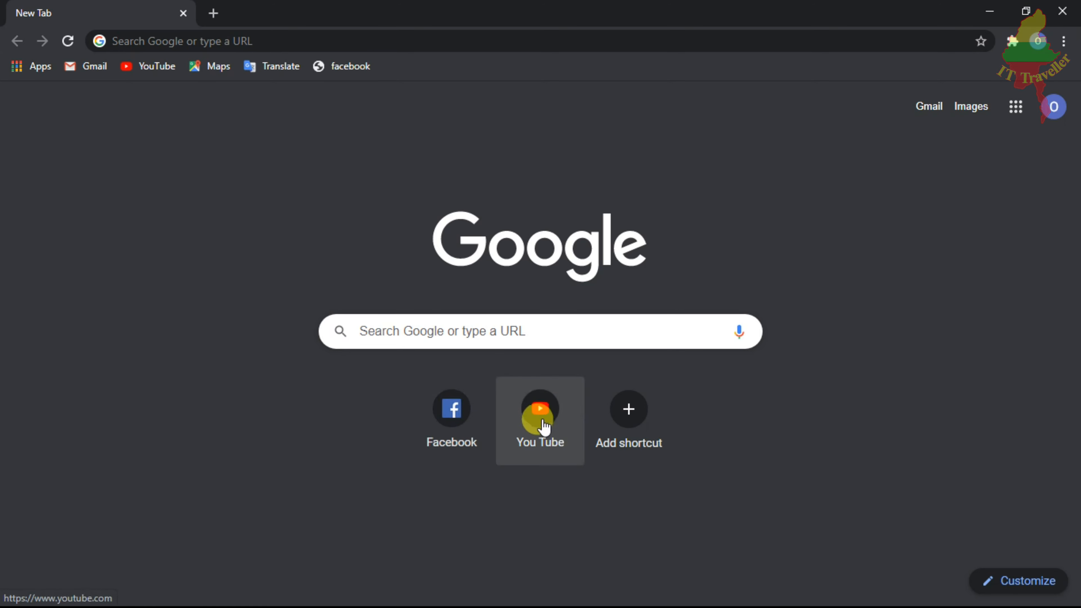
mouse_move(439, 412)
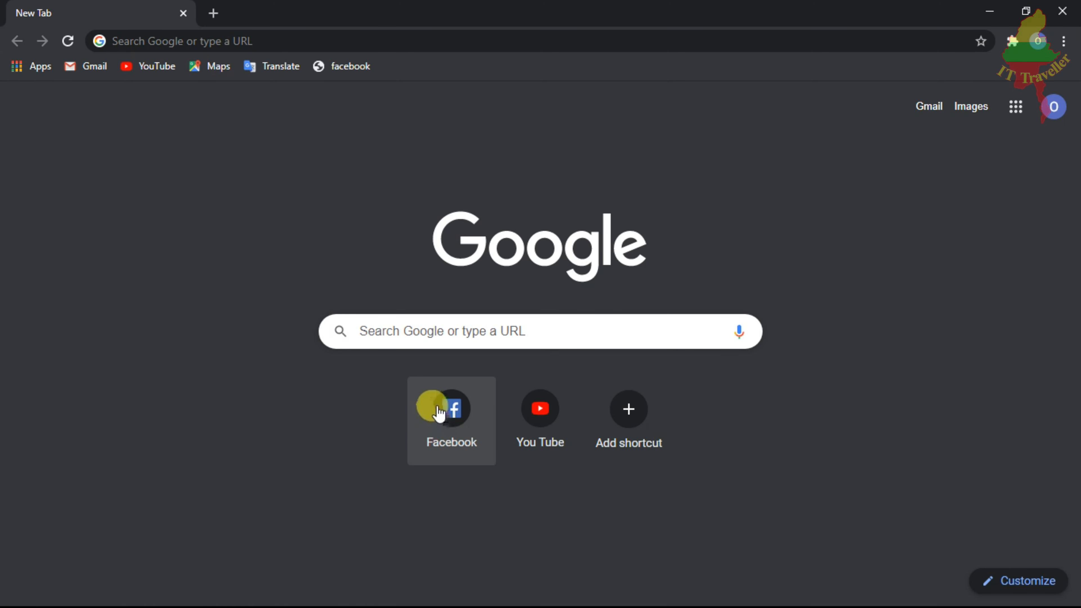
Launch Facebook from its new tile, then YouTube from its tile in another tab
click(450, 407)
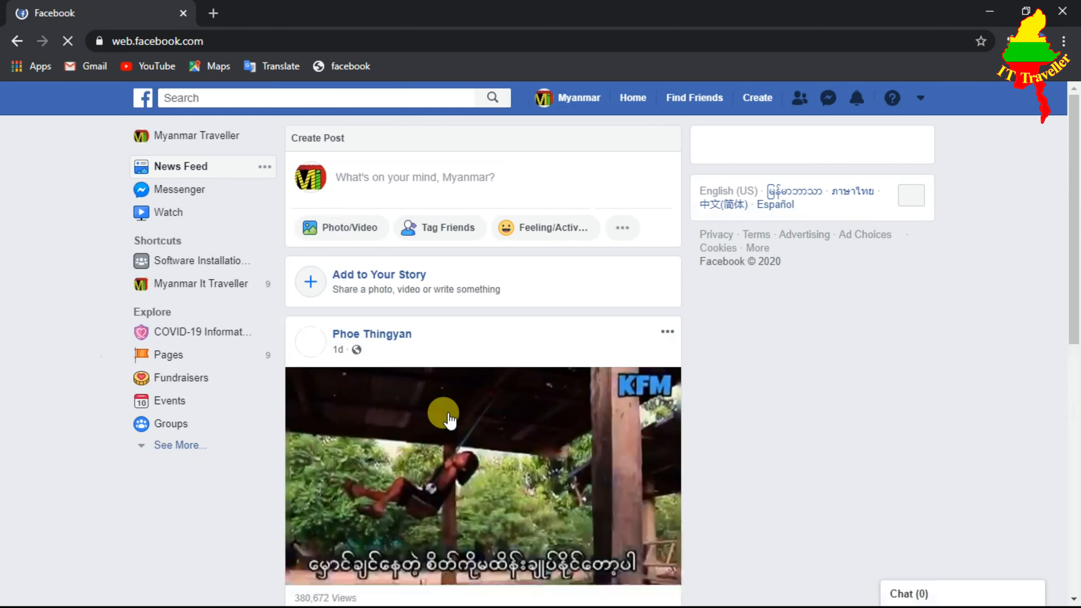
scroll(down, 3)
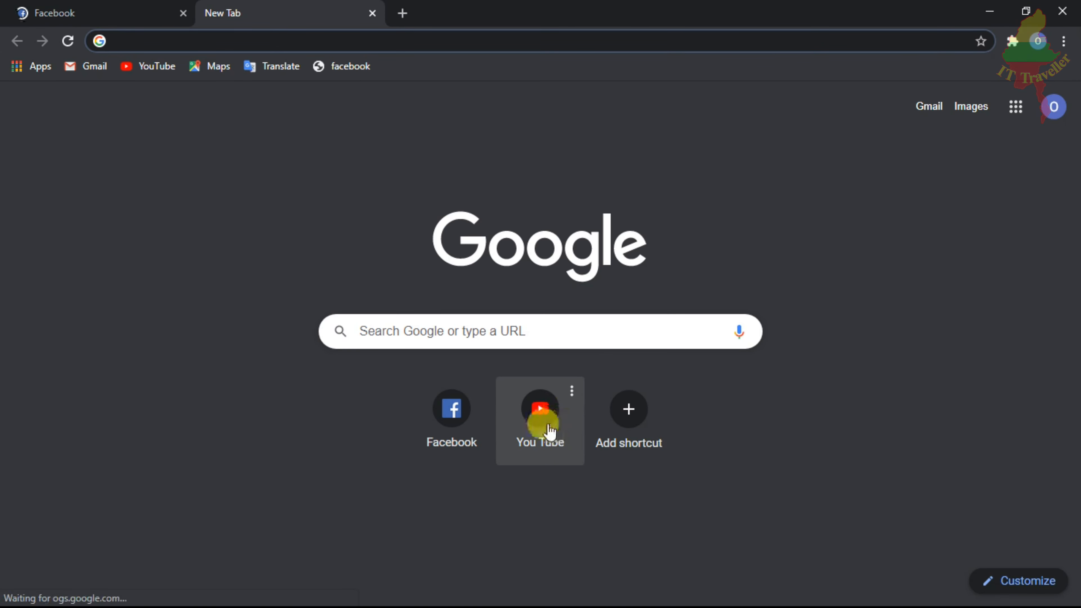
click(539, 408)
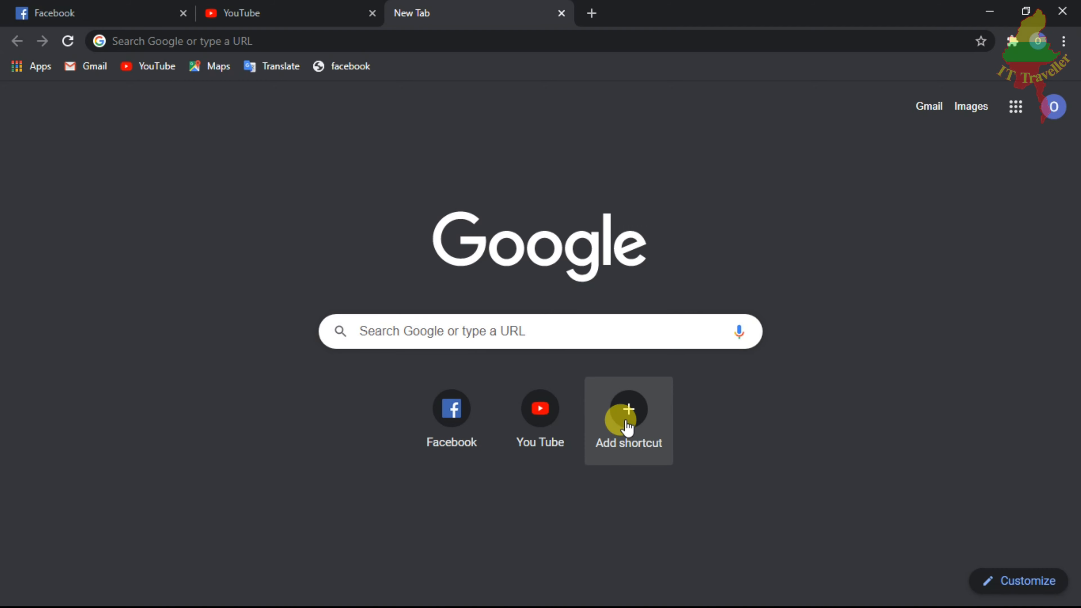
mouse_move(460, 322)
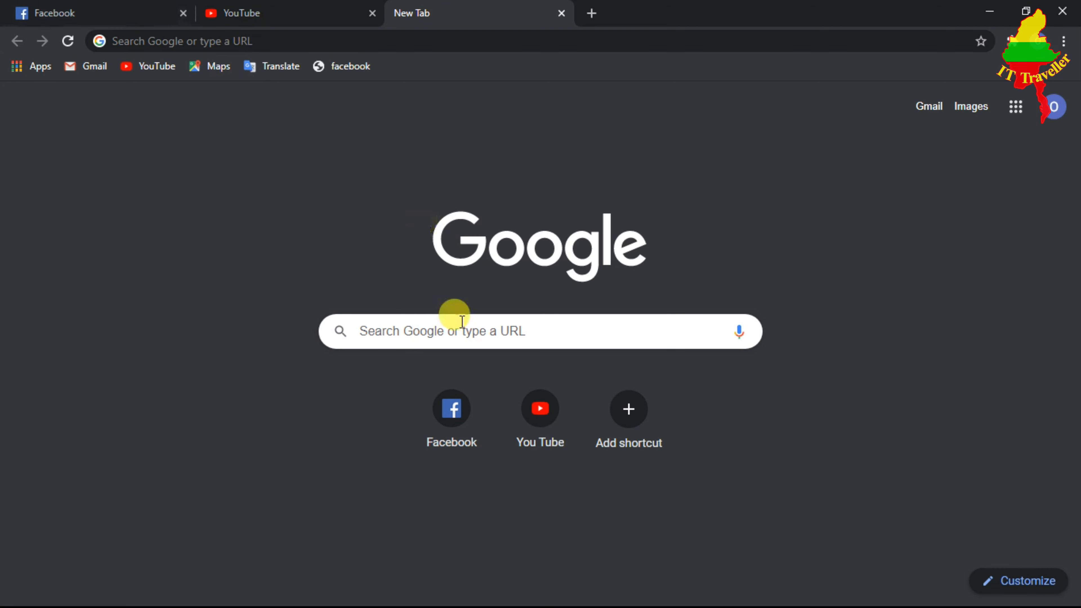
Bring up the Add shortcut form on the New Tab page and cancel it without adding anything
click(627, 408)
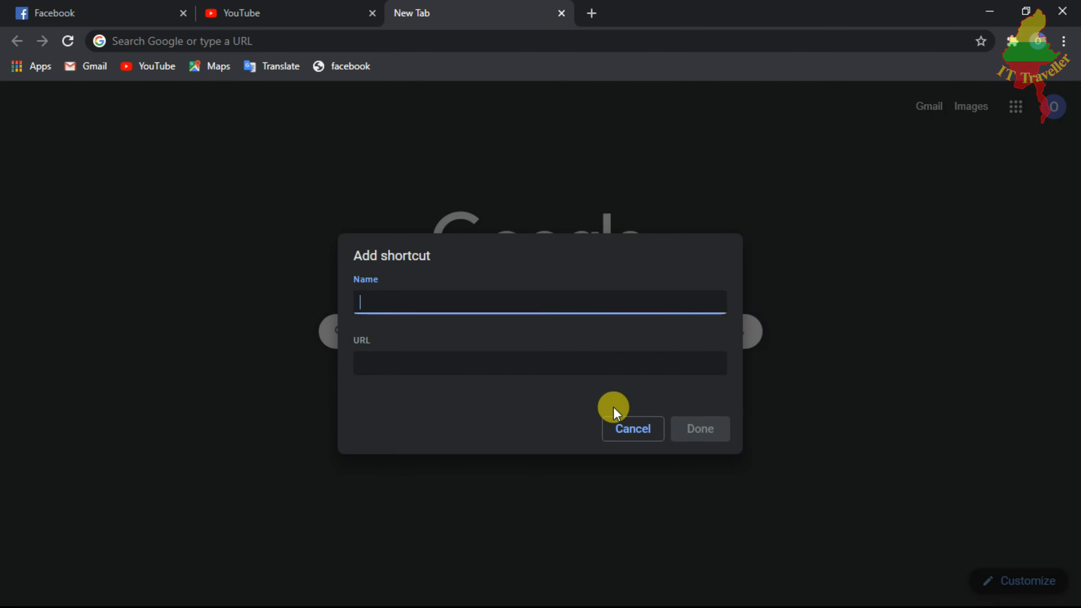
mouse_move(411, 330)
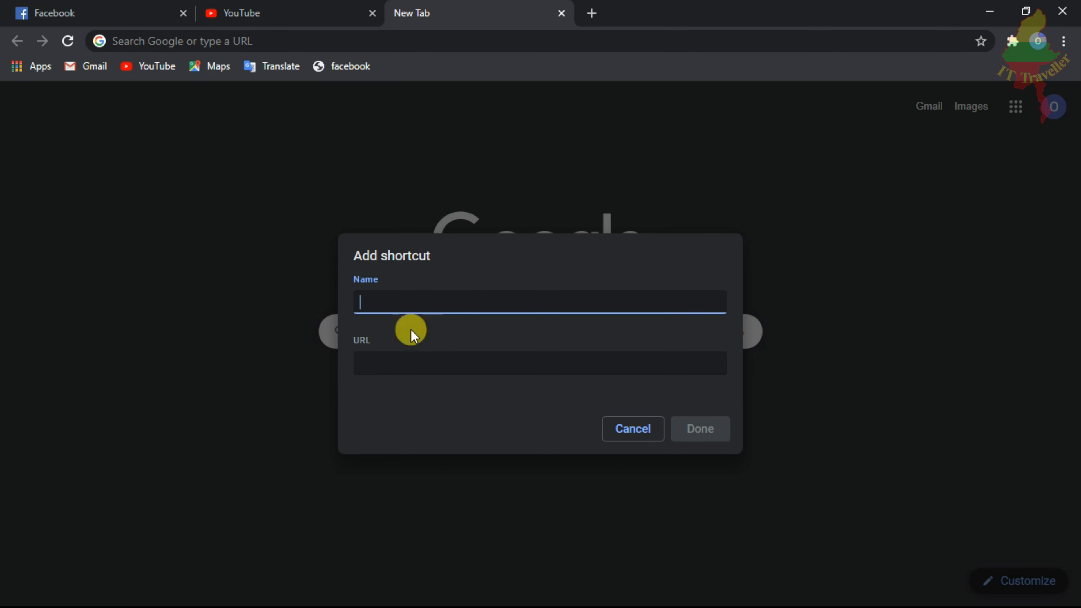
click(539, 363)
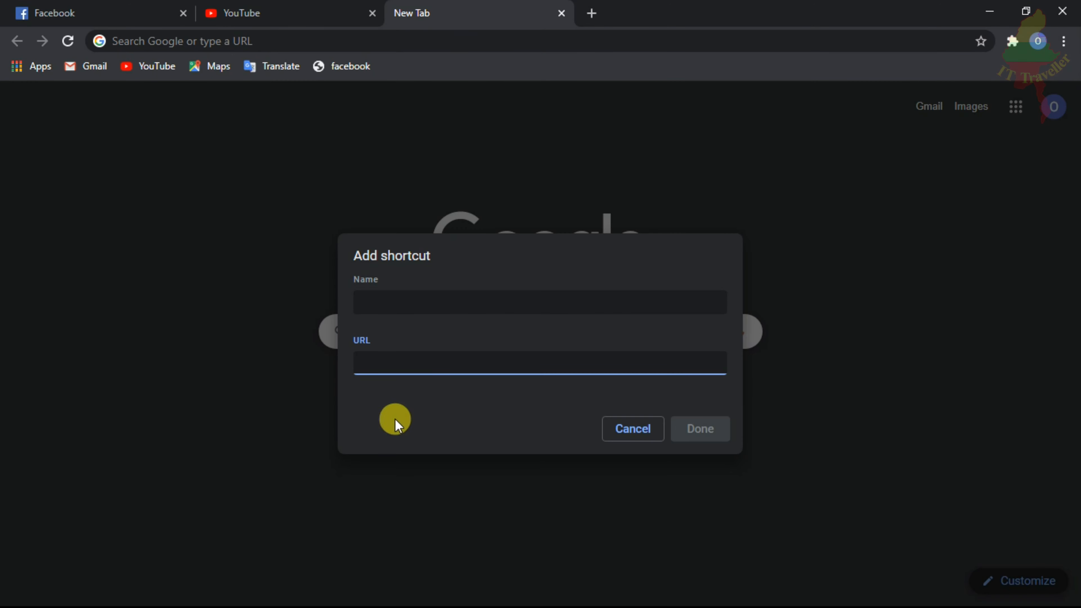
click(632, 428)
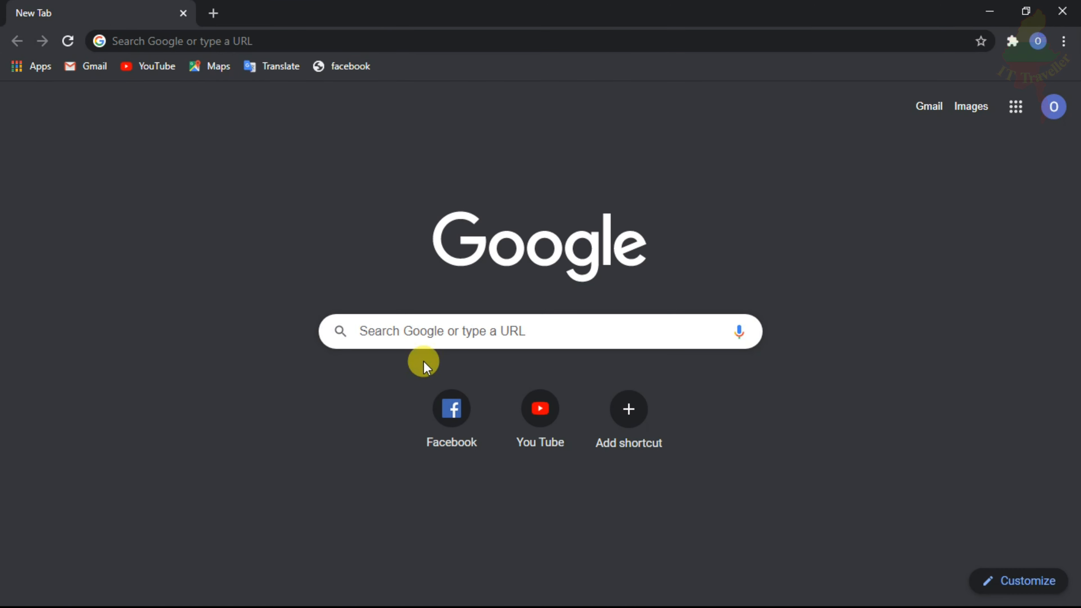
mouse_move(331, 83)
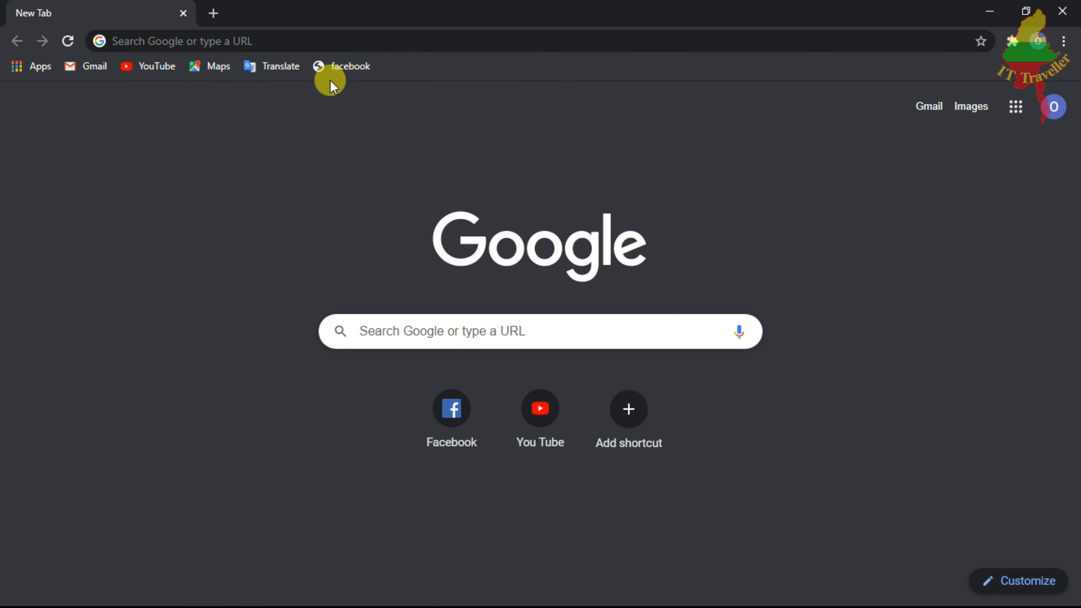
right_click(331, 79)
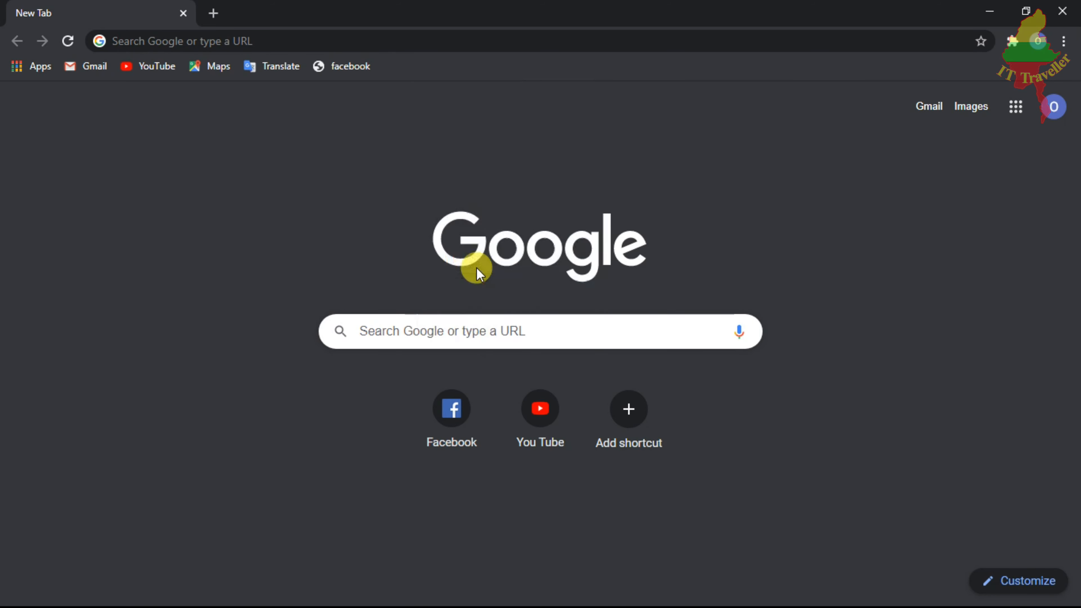
click(980, 41)
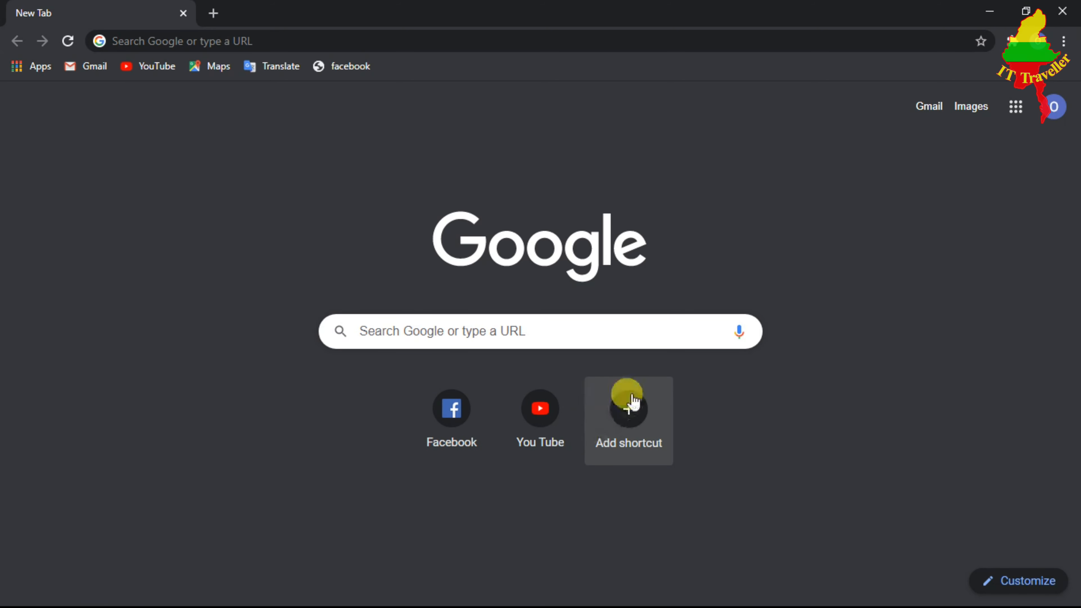
mouse_move(722, 296)
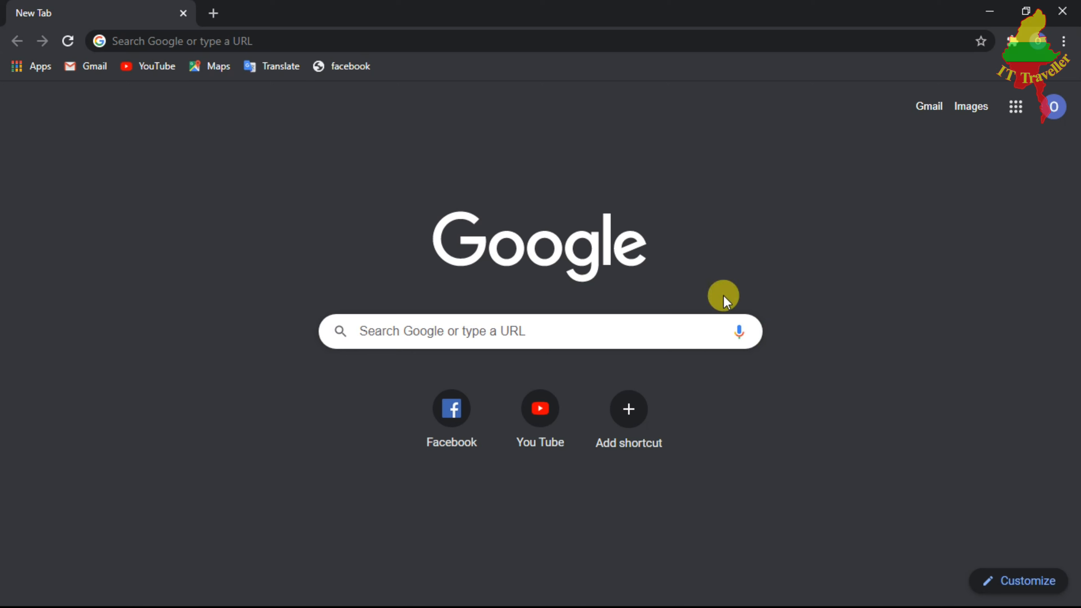